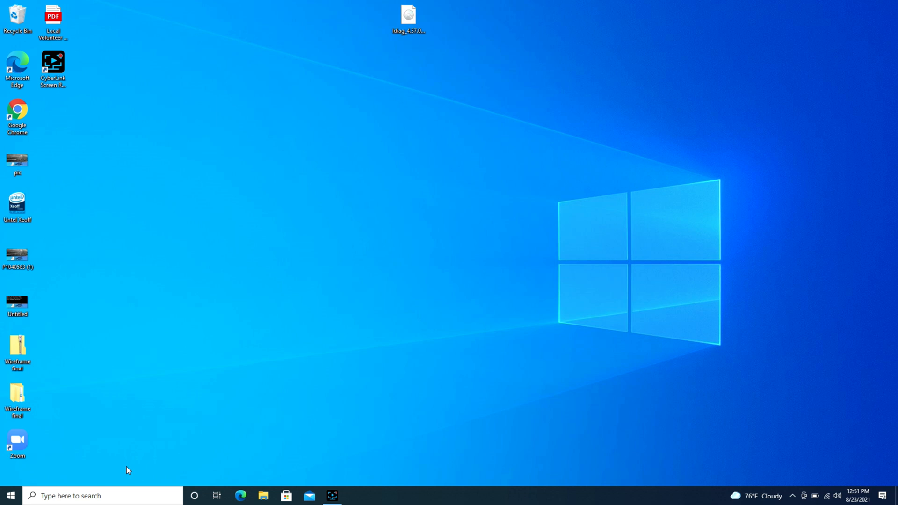
mouse_move(21, 484)
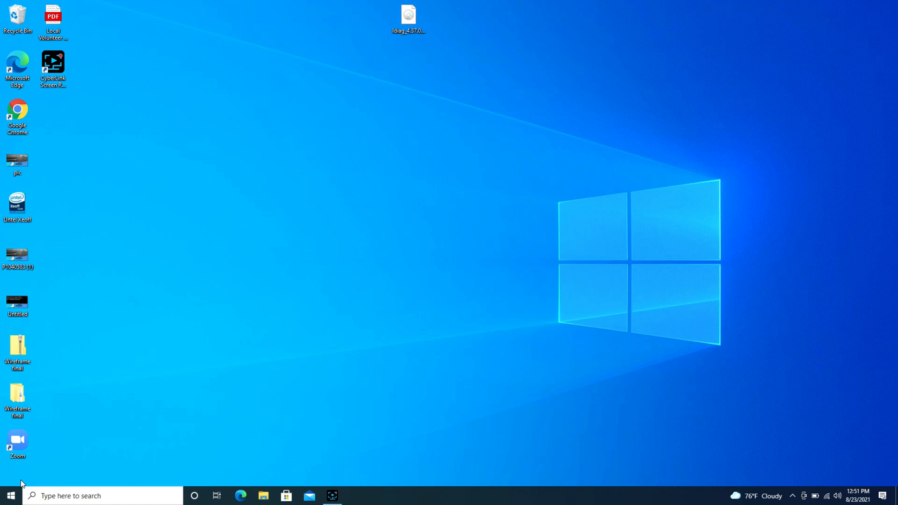
Launch the Settings app from the Start menu
click(10, 496)
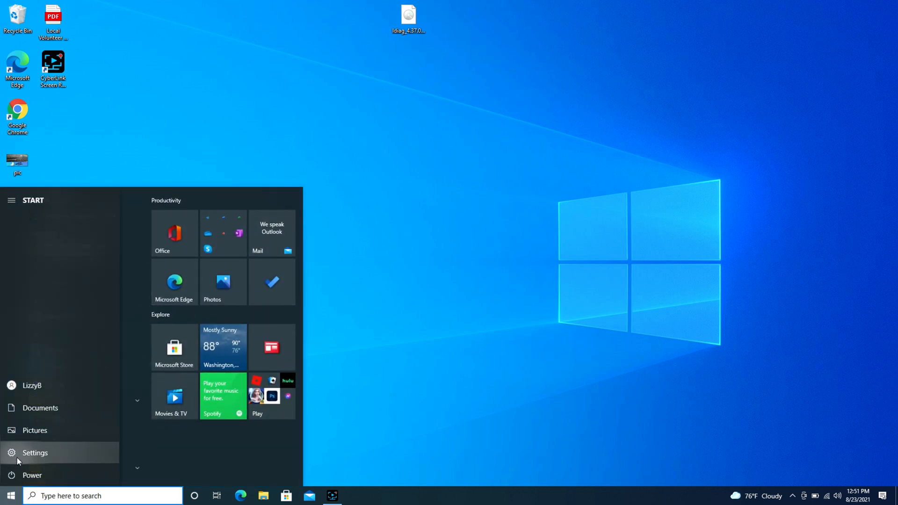
click(34, 452)
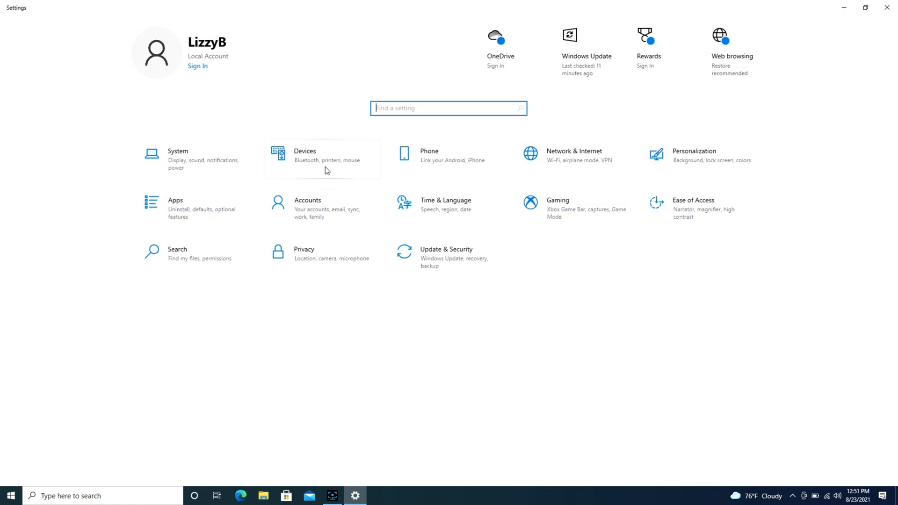
Go to the Devices section for Bluetooth & other devices
click(305, 154)
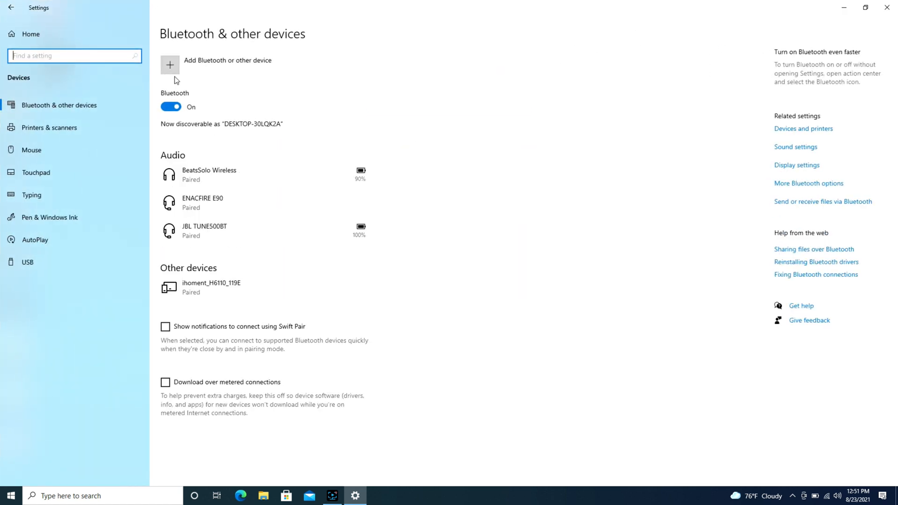
mouse_move(256, 132)
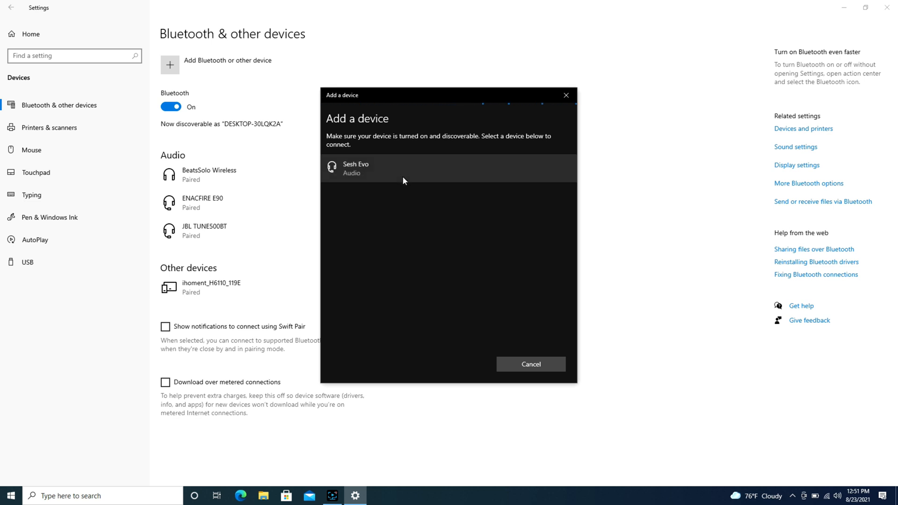
Pair the Sesh Evo earbuds from the Add a device list and finish with Done
click(378, 169)
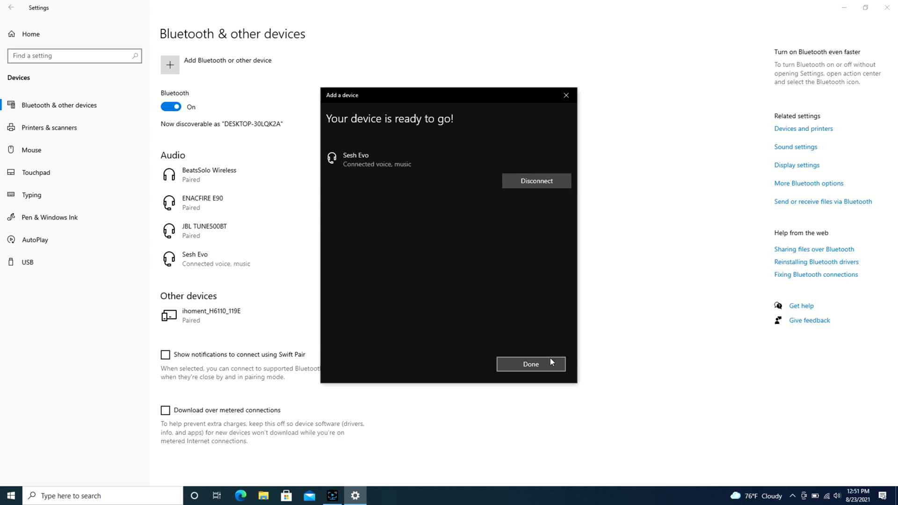
click(529, 364)
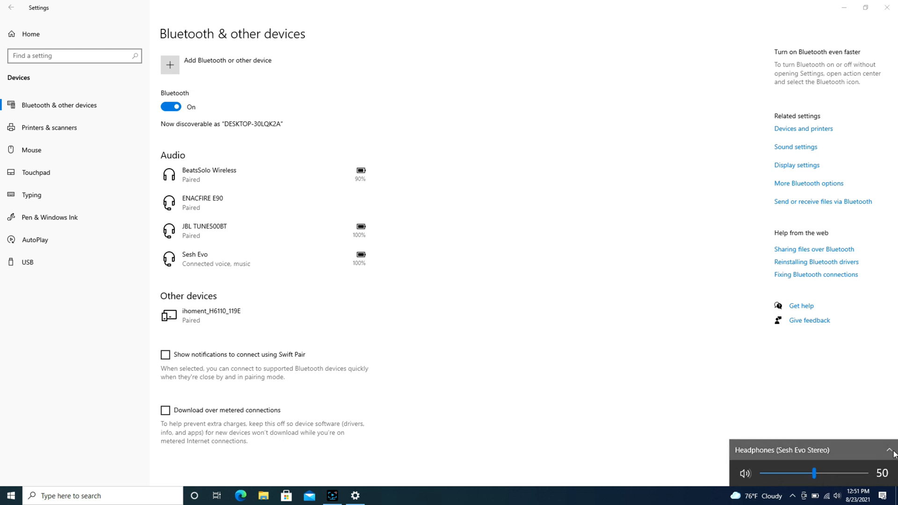
Dismiss the volume flyout, leaving Sesh Evo connected for voice and music
click(889, 452)
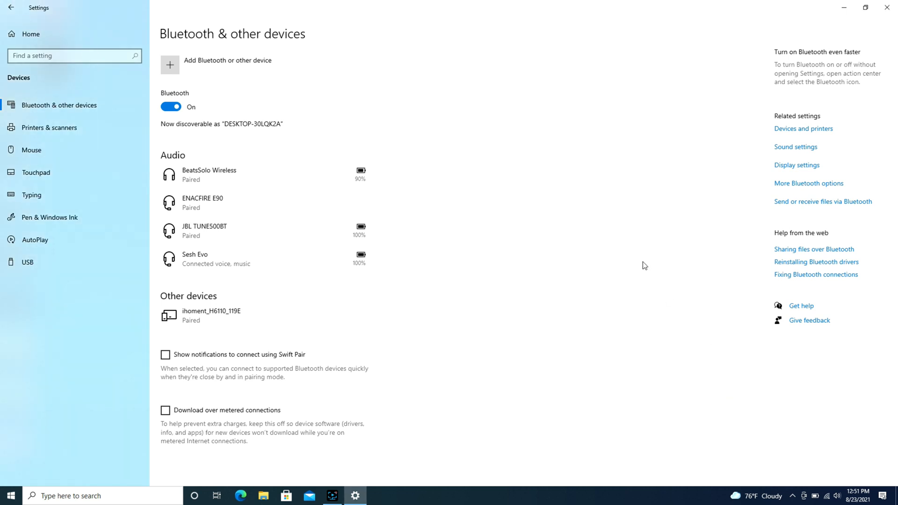
mouse_move(606, 208)
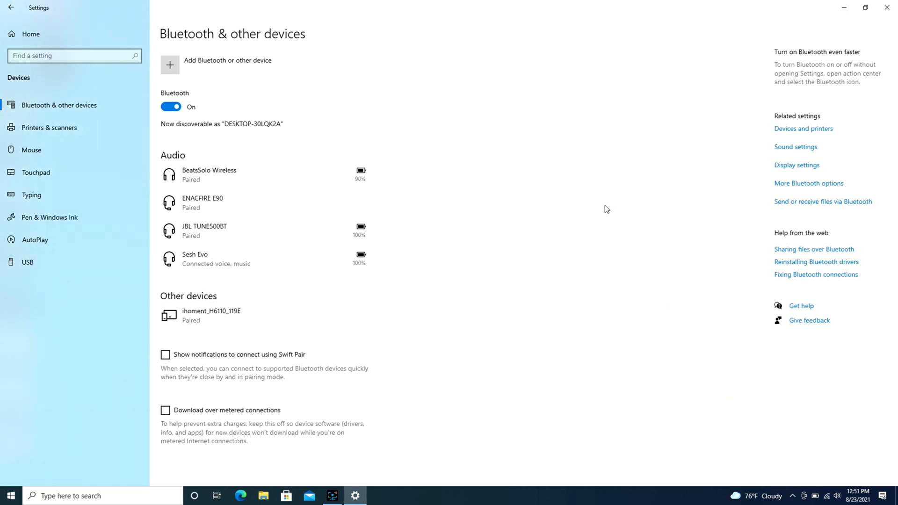